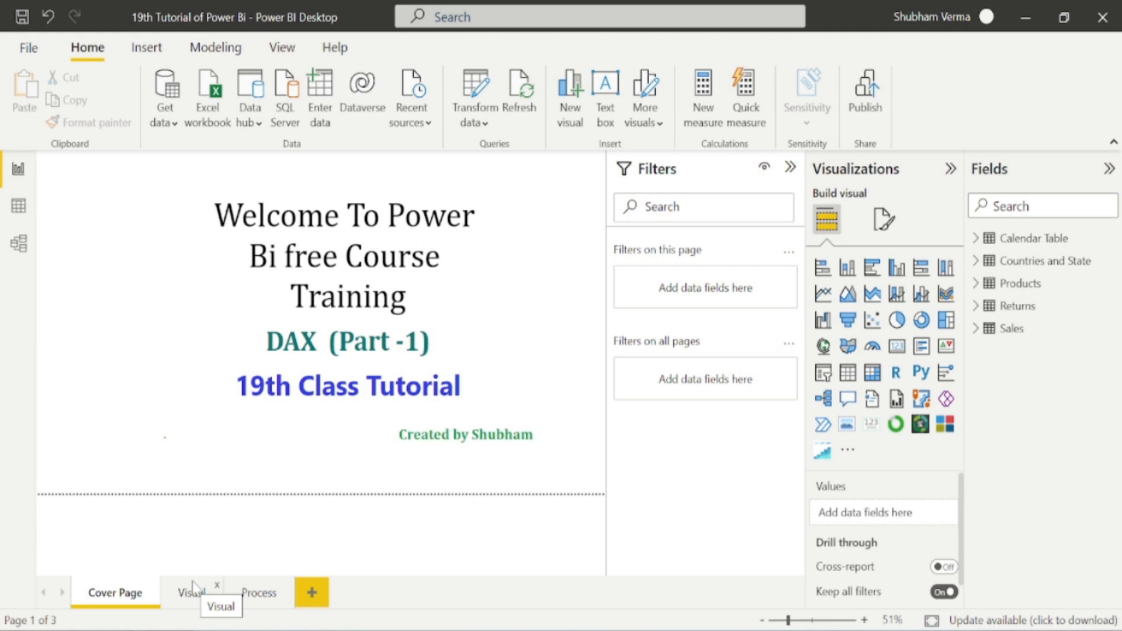
{"action": "mouse_move", "coordinate": [270, 600]}
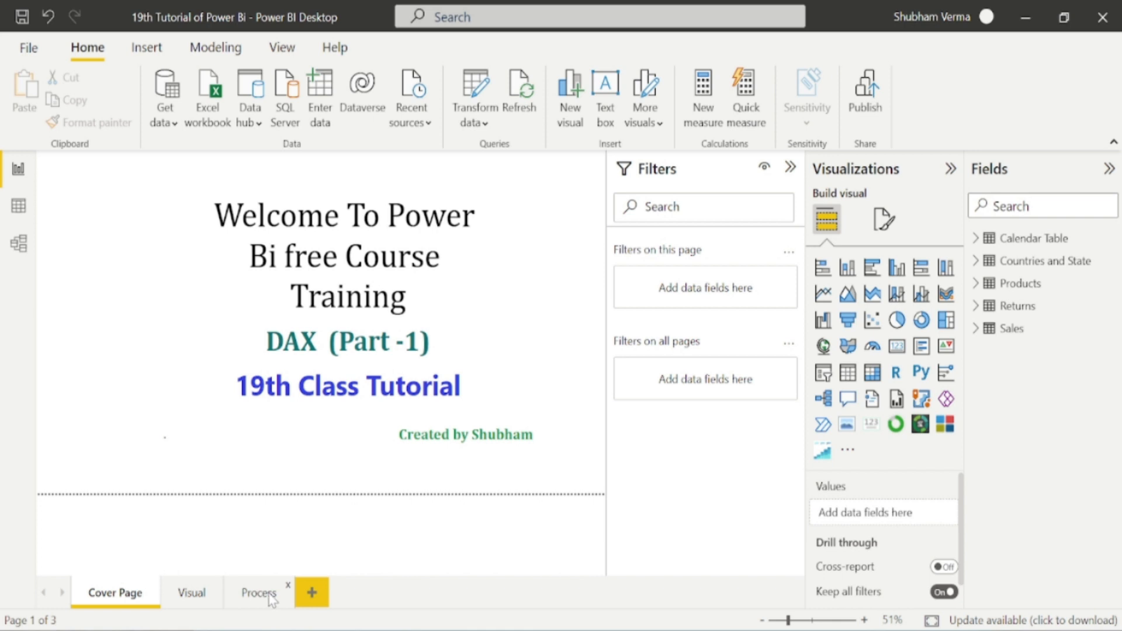
- Show the 26-row Sales table in Data view and bring up its actions list
{"action": "left_click", "coordinate": [257, 593]}
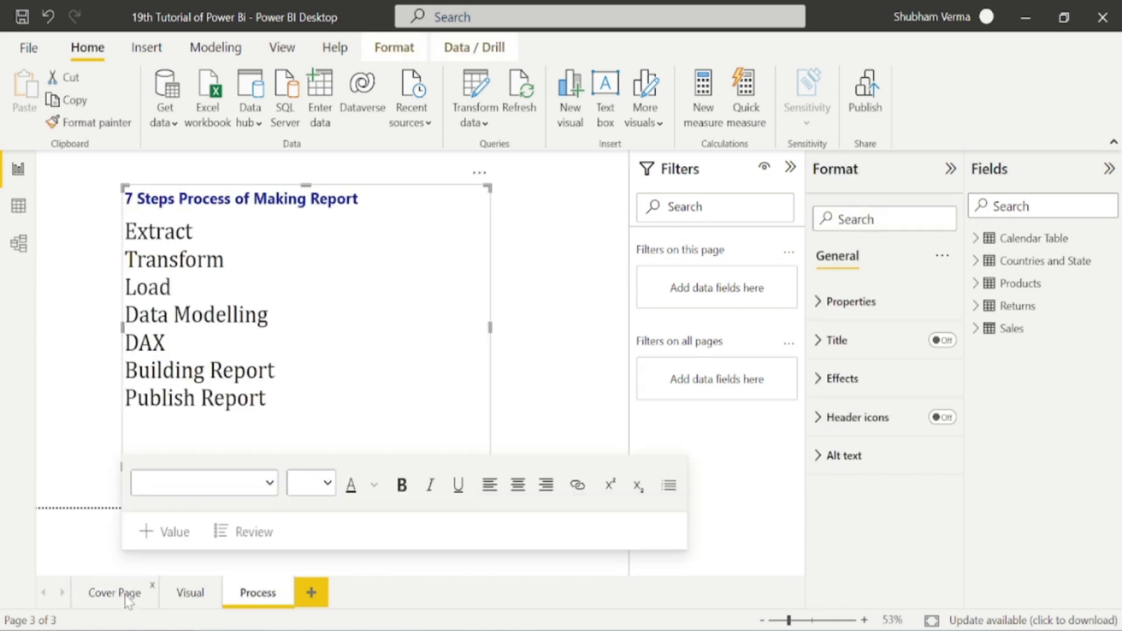
{"action": "left_click", "coordinate": [113, 592]}
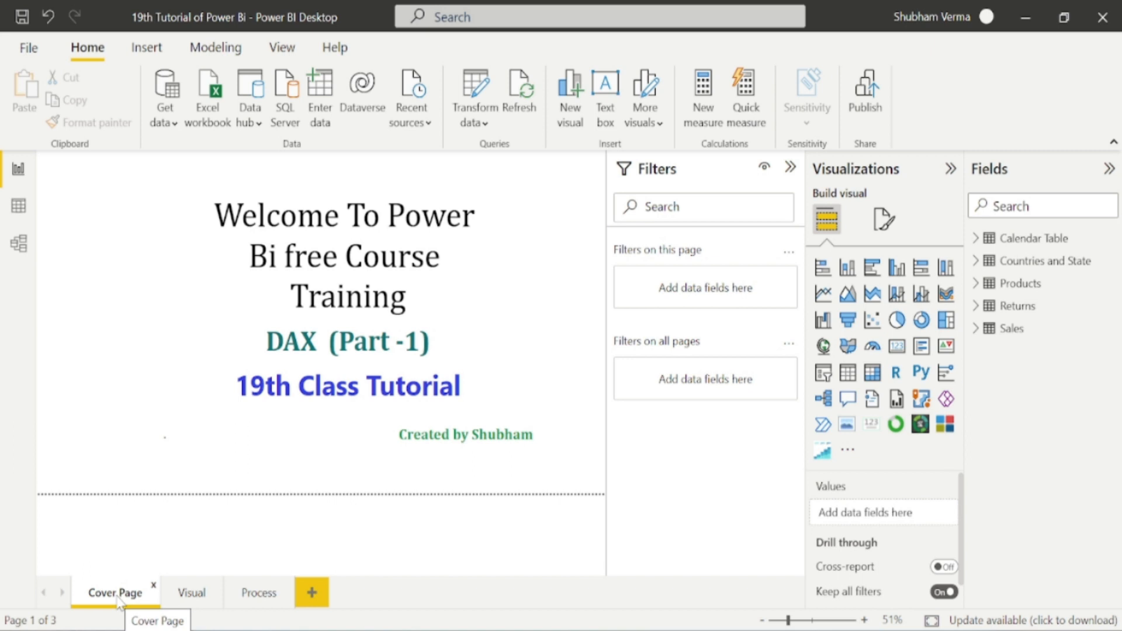
{"action": "mouse_move", "coordinate": [1066, 146]}
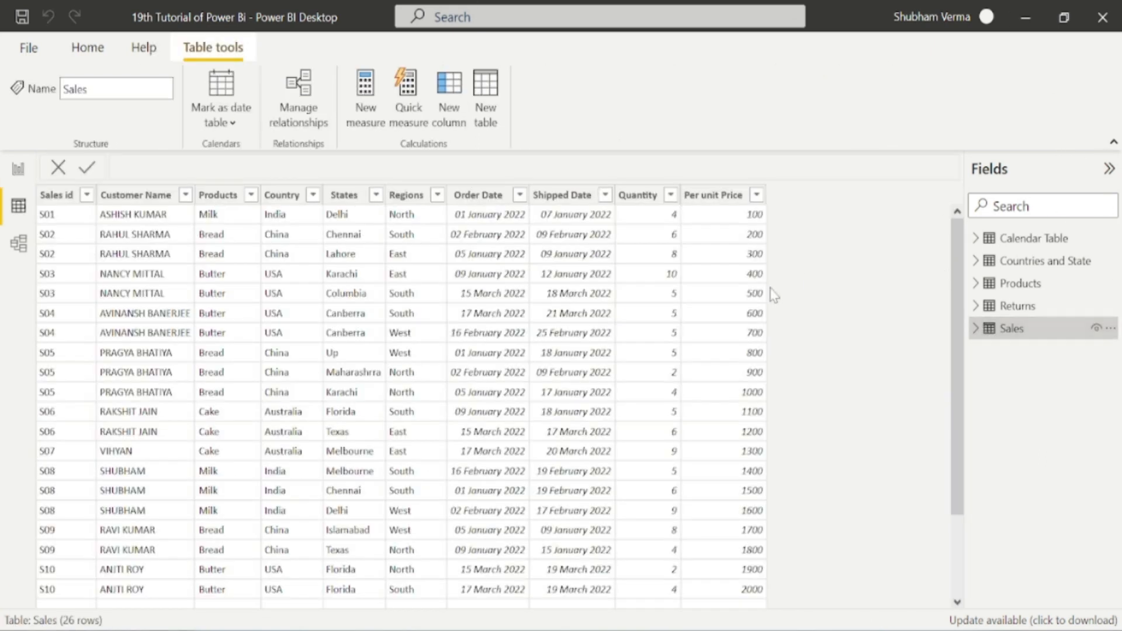
{"action": "left_click", "coordinate": [712, 195]}
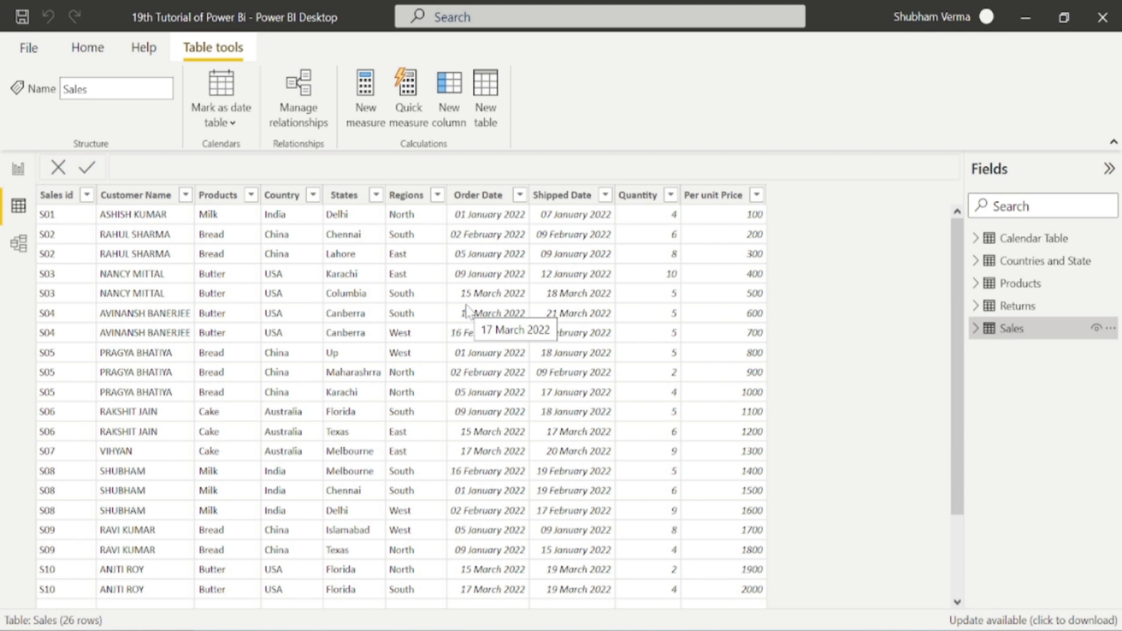
{"action": "left_click", "coordinate": [712, 195]}
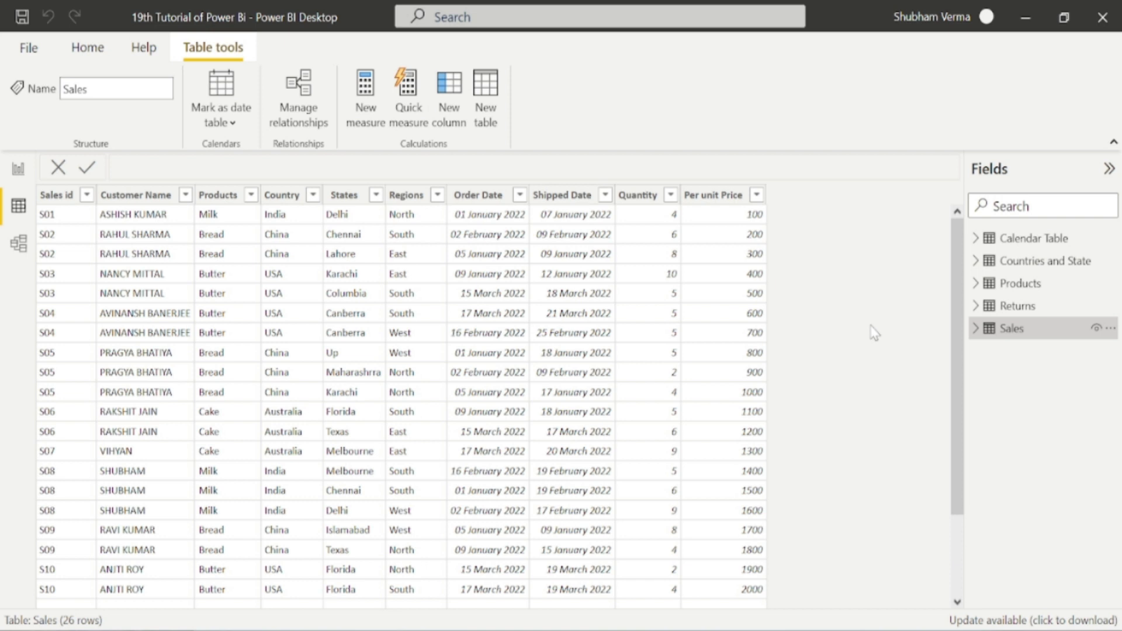
{"action": "mouse_move", "coordinate": [448, 97]}
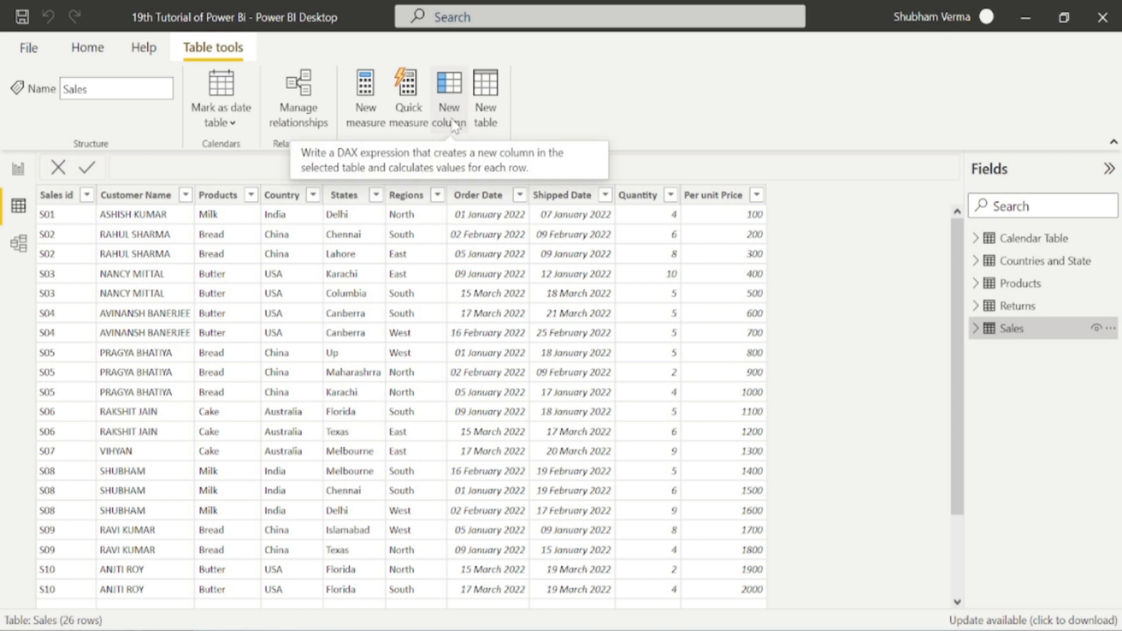
{"action": "mouse_move", "coordinate": [1099, 346]}
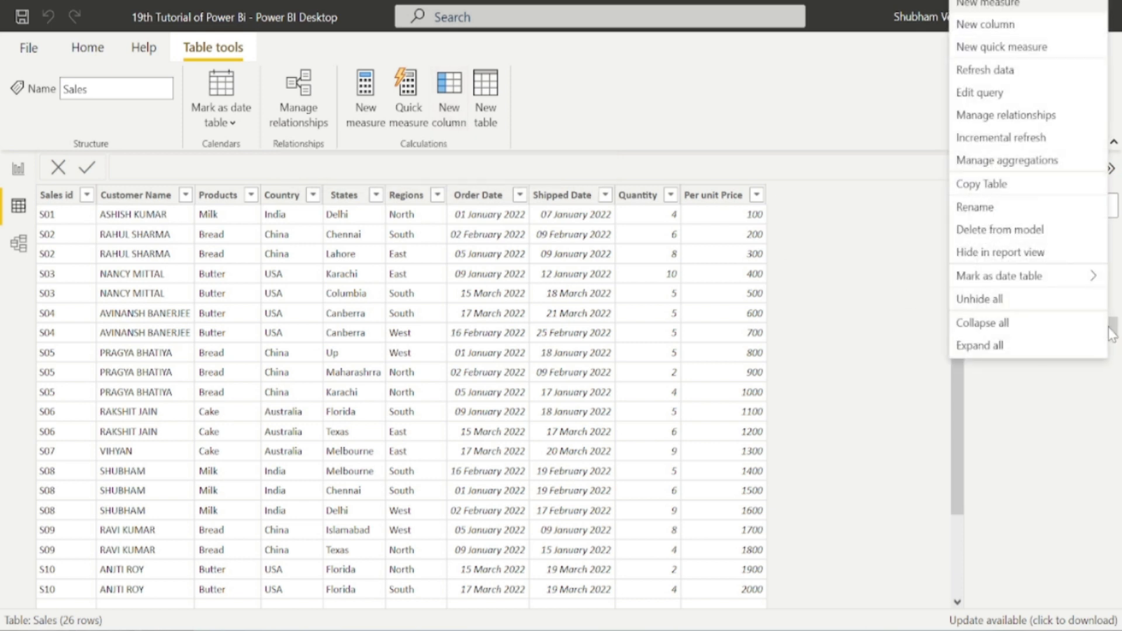
{"action": "mouse_move", "coordinate": [987, 24]}
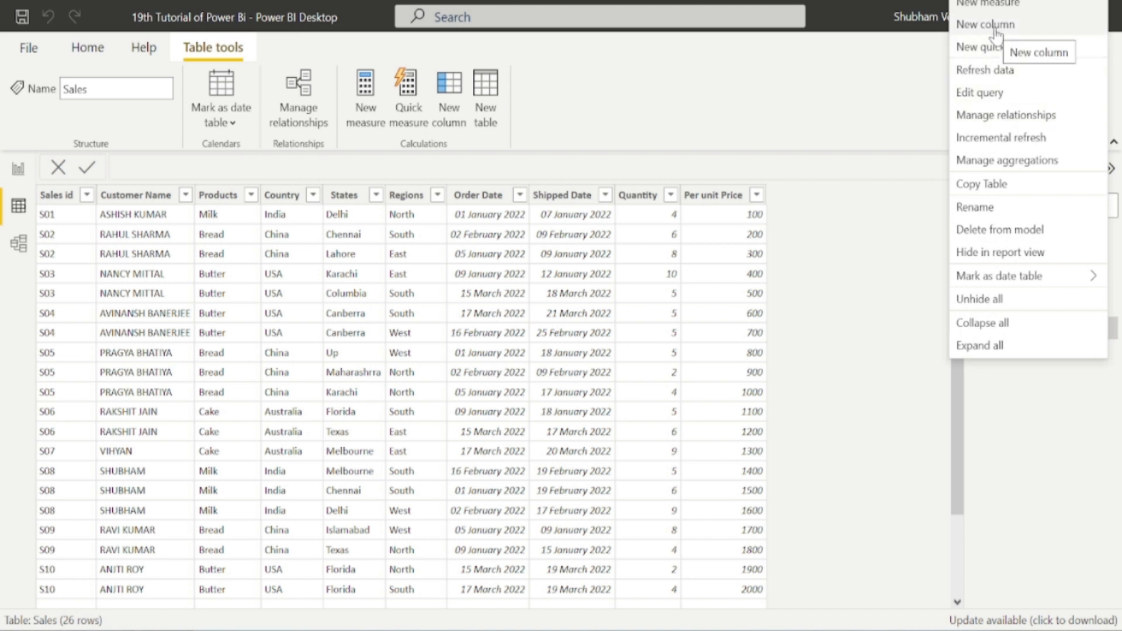
- Create the Sales column Total Cost = Sales[Quantity] * Sales[Per unit Price]
{"action": "left_click", "coordinate": [813, 413]}
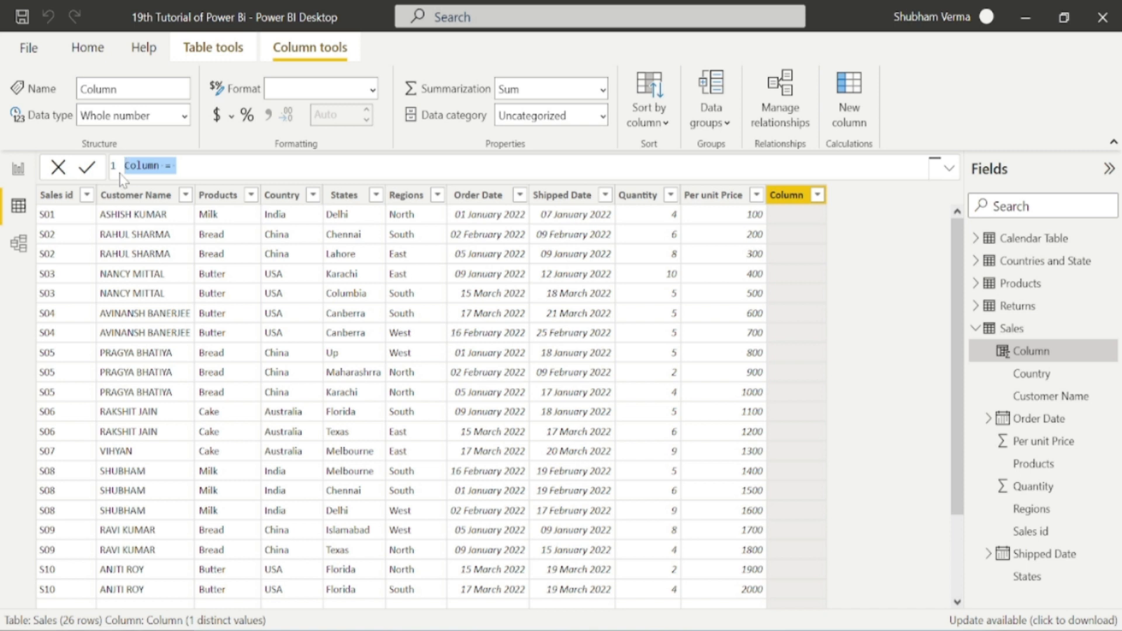
{"action": "key", "text": "ctrl+a"}
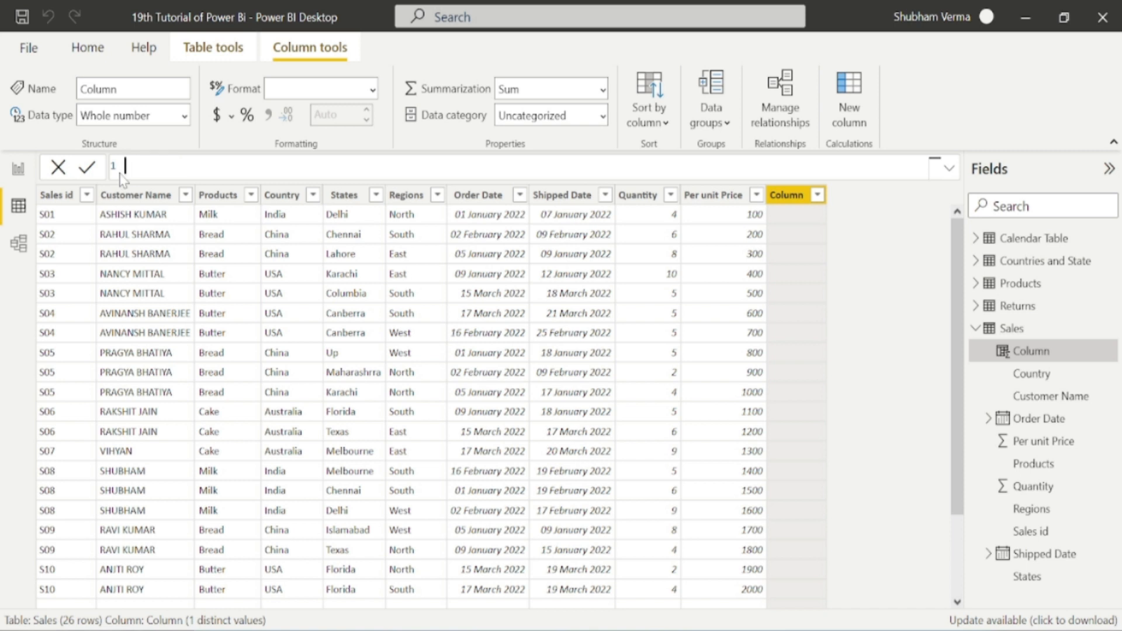
{"action": "type", "text": "Total Cost"}
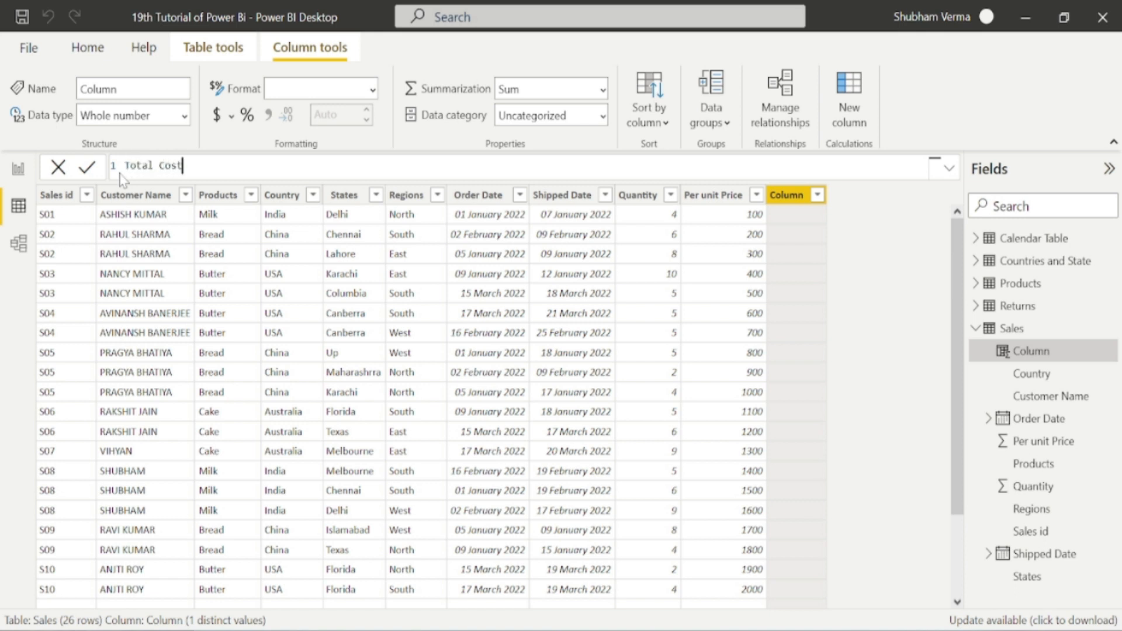
{"action": "type", "text": "="}
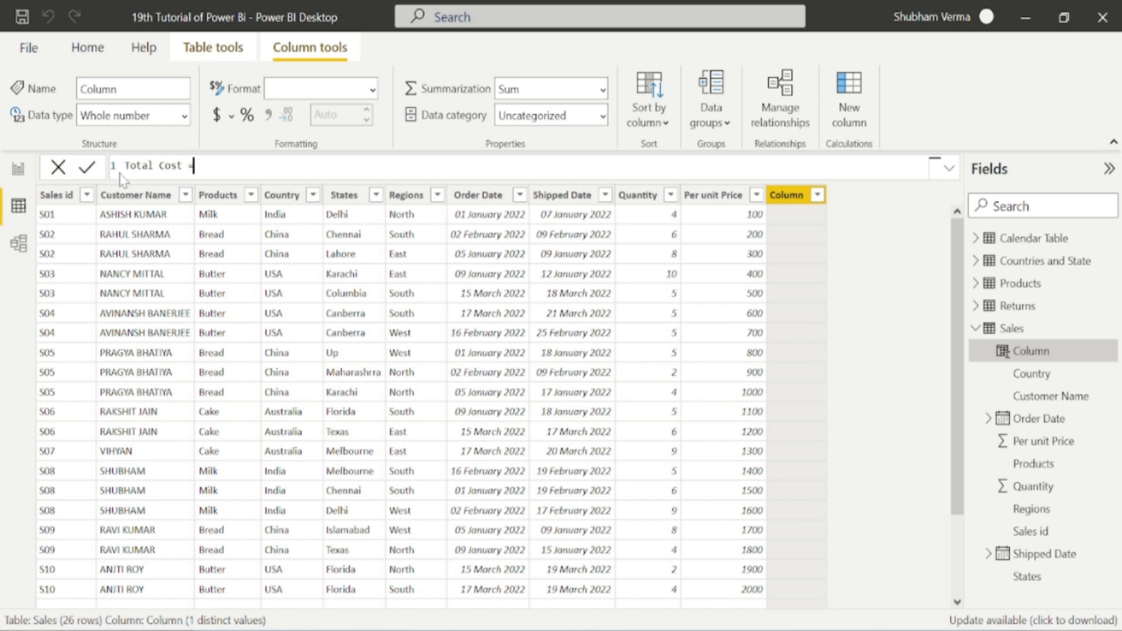
{"action": "type", "text": "=Q"}
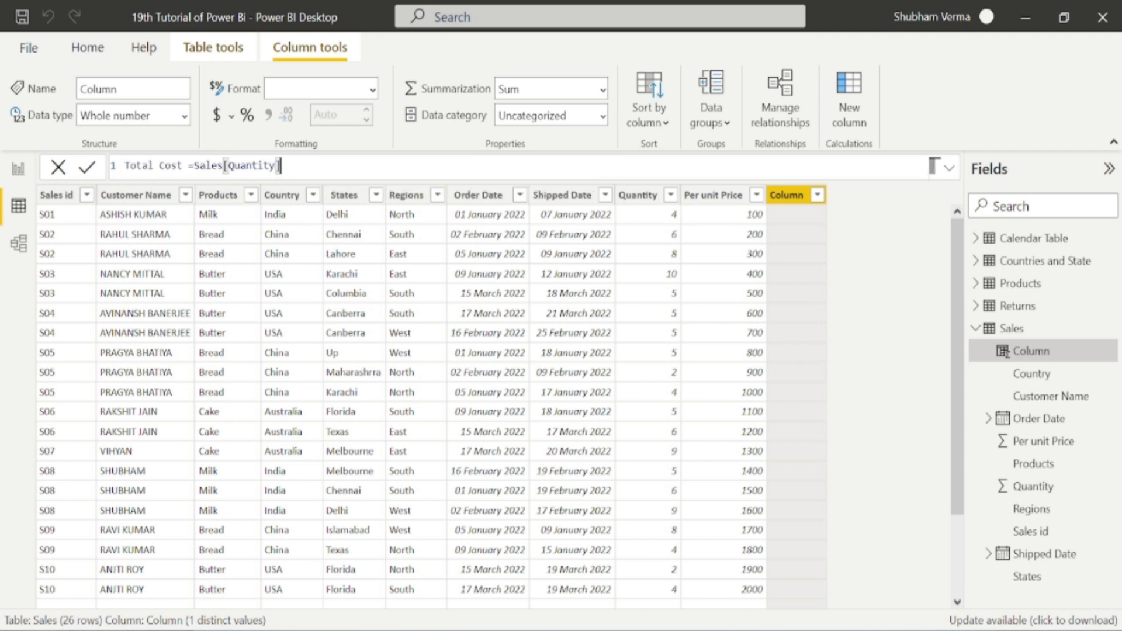
{"action": "type", "text": "*"}
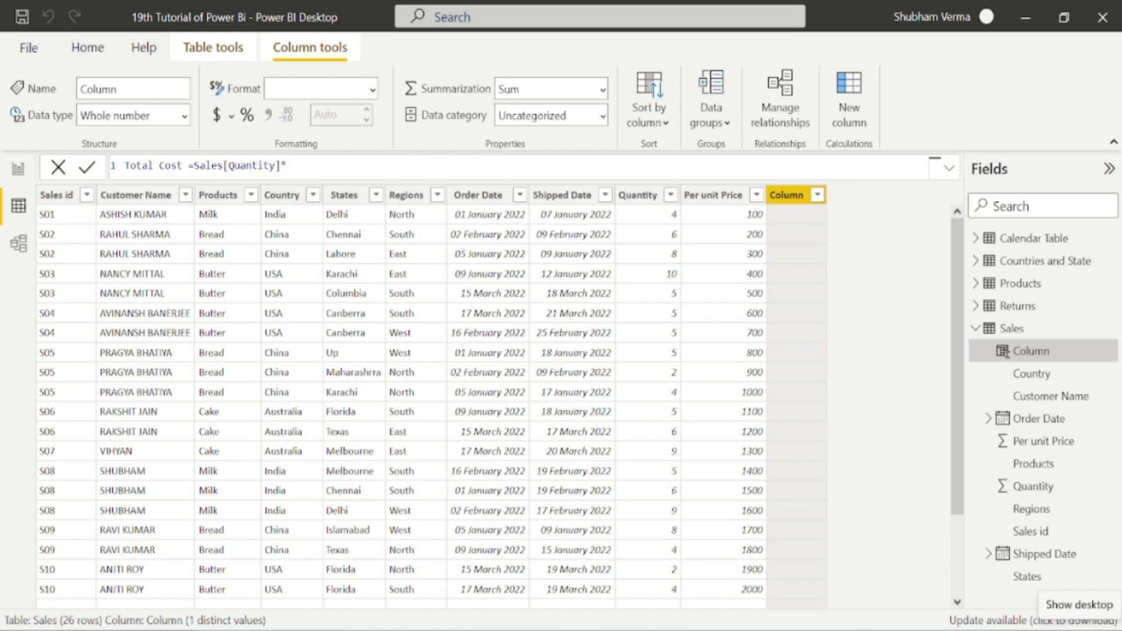
{"action": "type", "text": "Pric"}
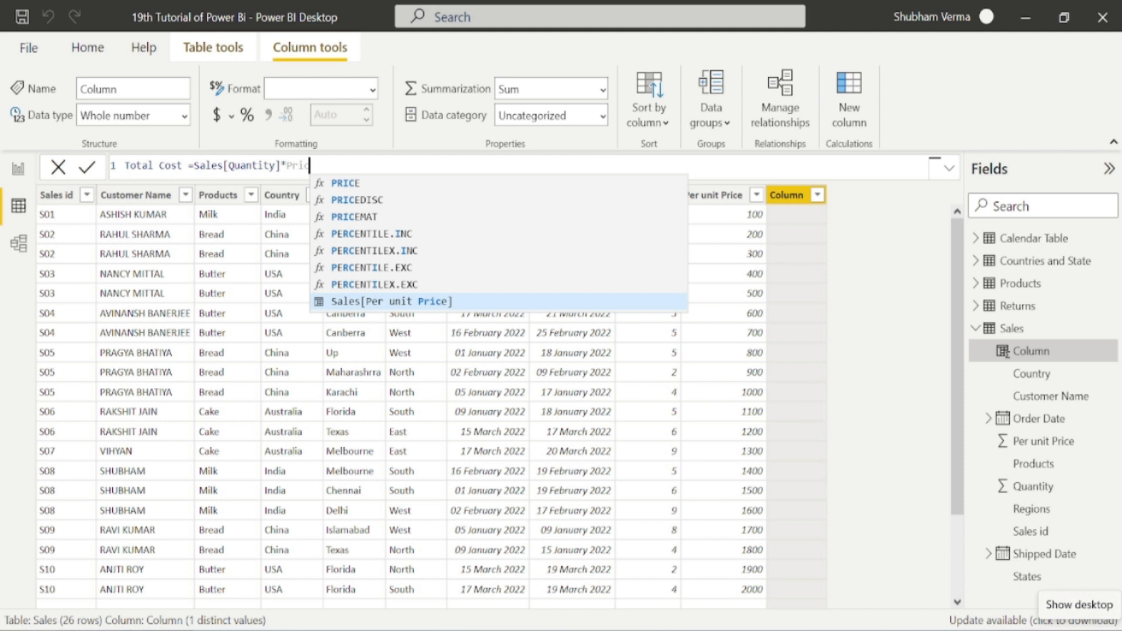
{"action": "left_click", "coordinate": [390, 302]}
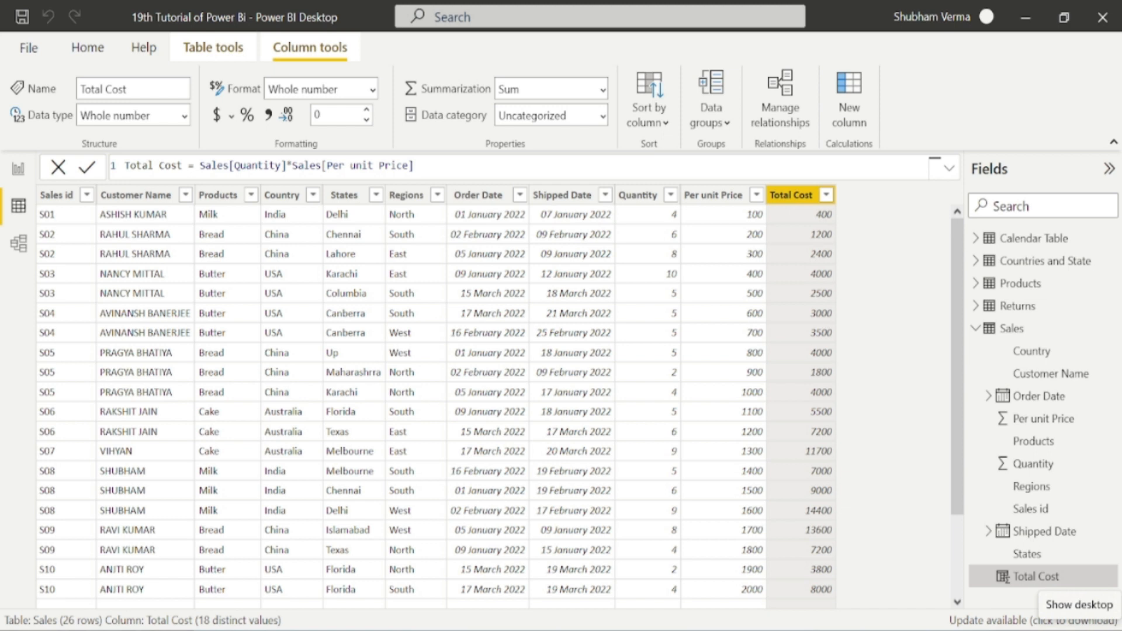
{"action": "mouse_move", "coordinate": [1037, 576]}
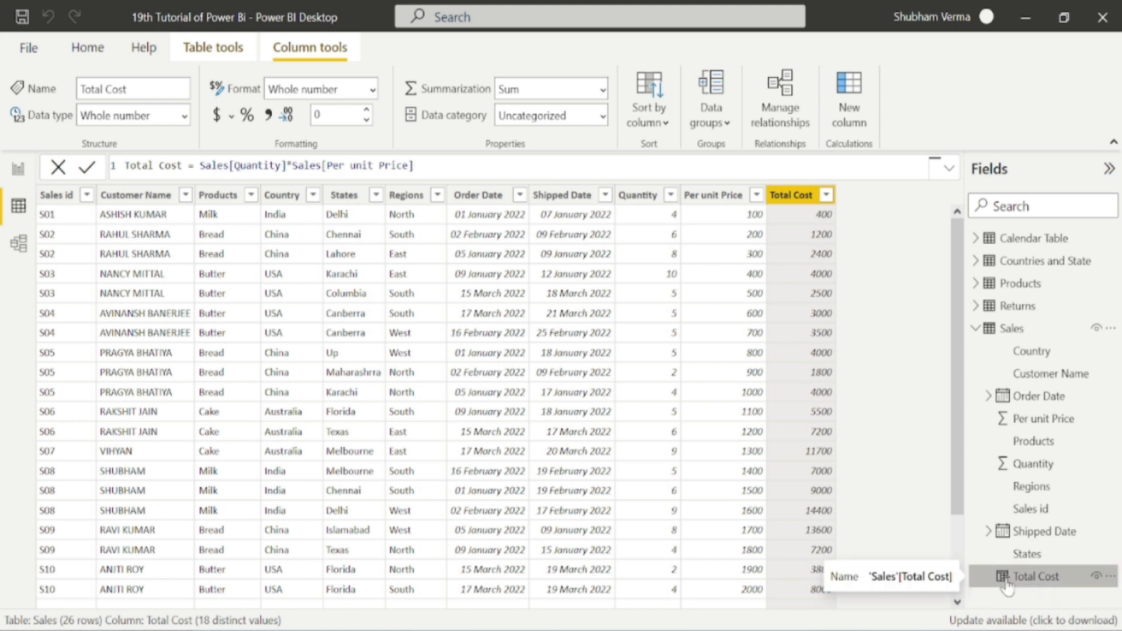
{"action": "mouse_move", "coordinate": [18, 206]}
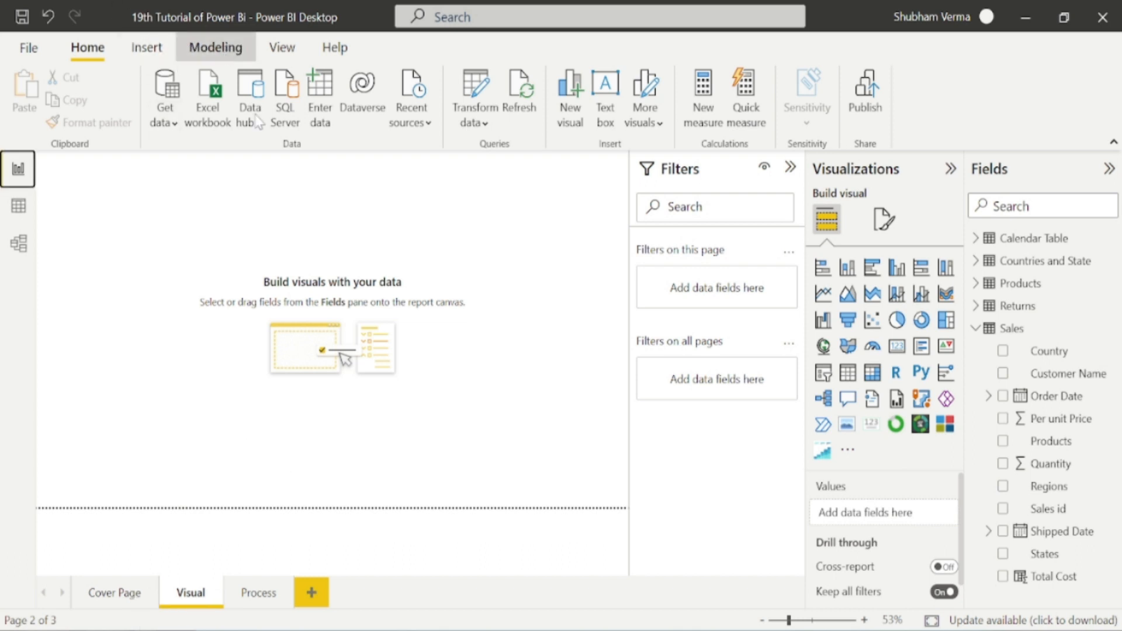
- Add a new blank measure to the Calendar Table from the Modeling commands
{"action": "left_click", "coordinate": [214, 47]}
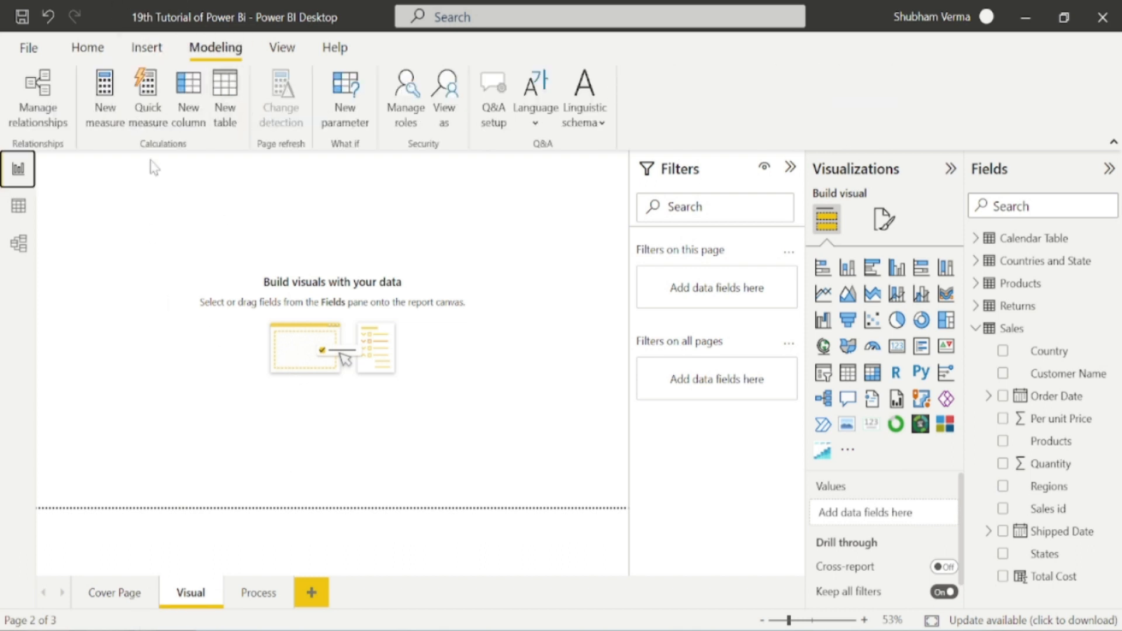
{"action": "mouse_move", "coordinate": [104, 97]}
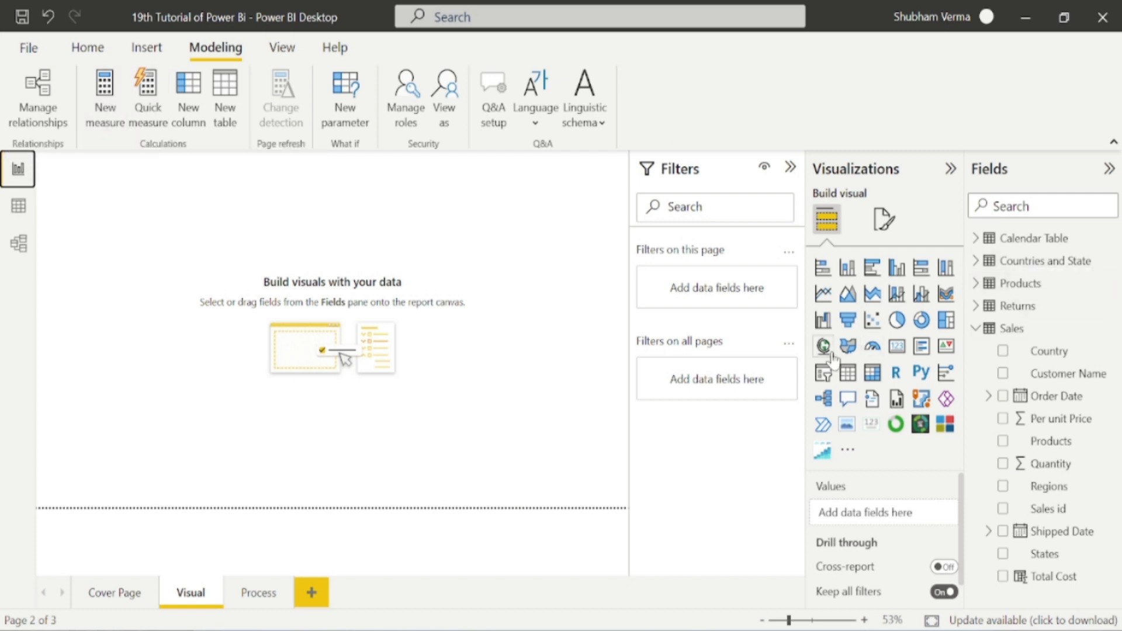
{"action": "mouse_move", "coordinate": [821, 346]}
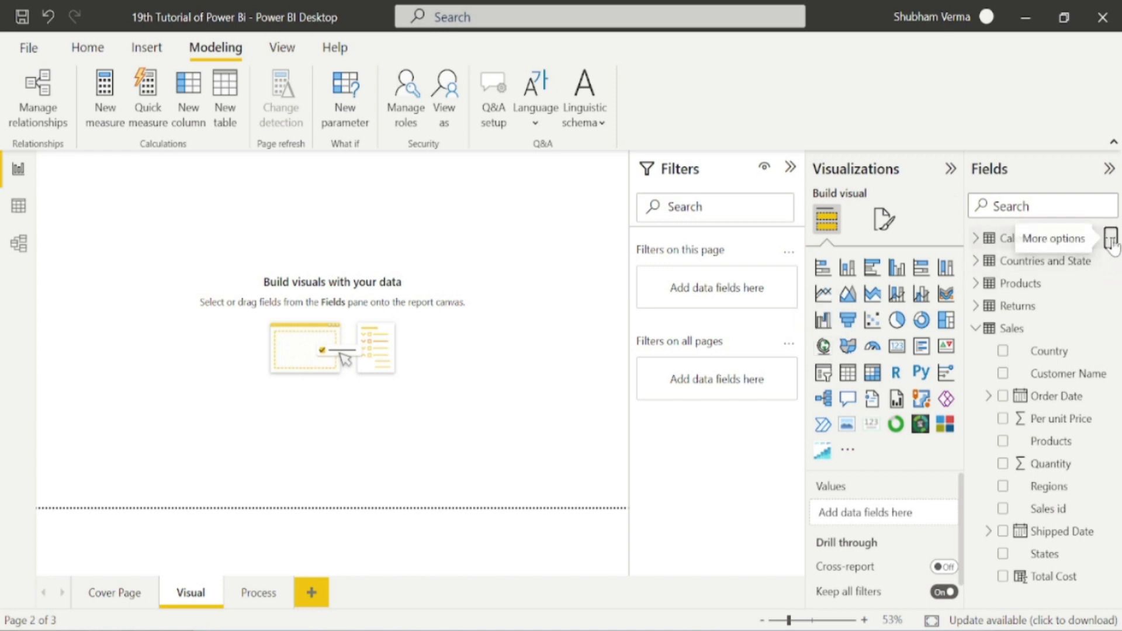
{"action": "left_click", "coordinate": [1111, 237]}
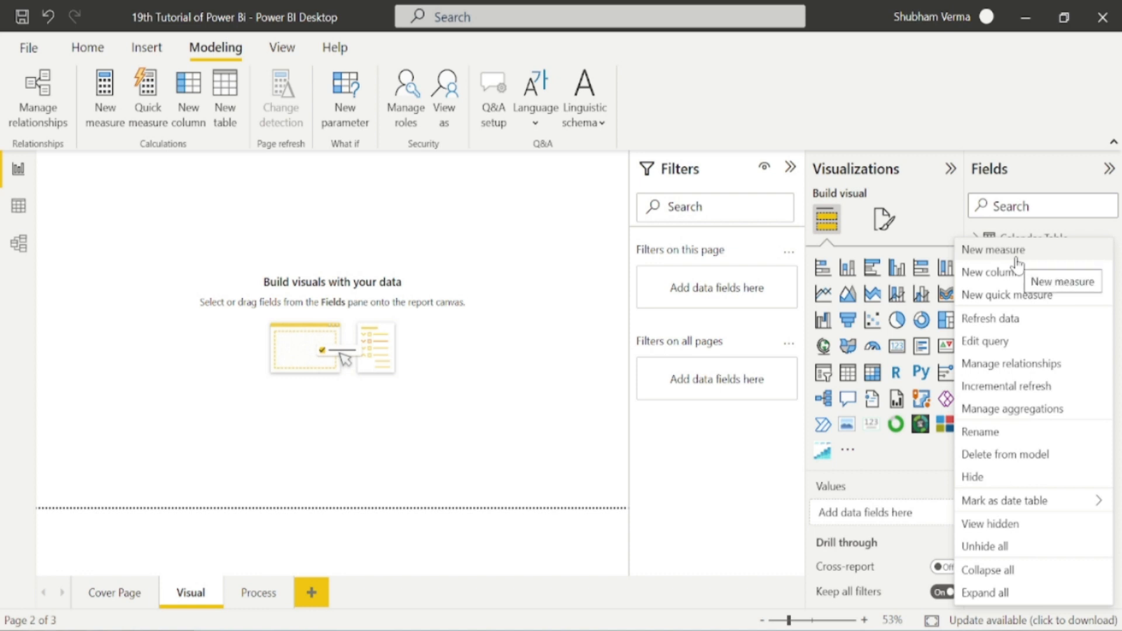
{"action": "left_click", "coordinate": [993, 250]}
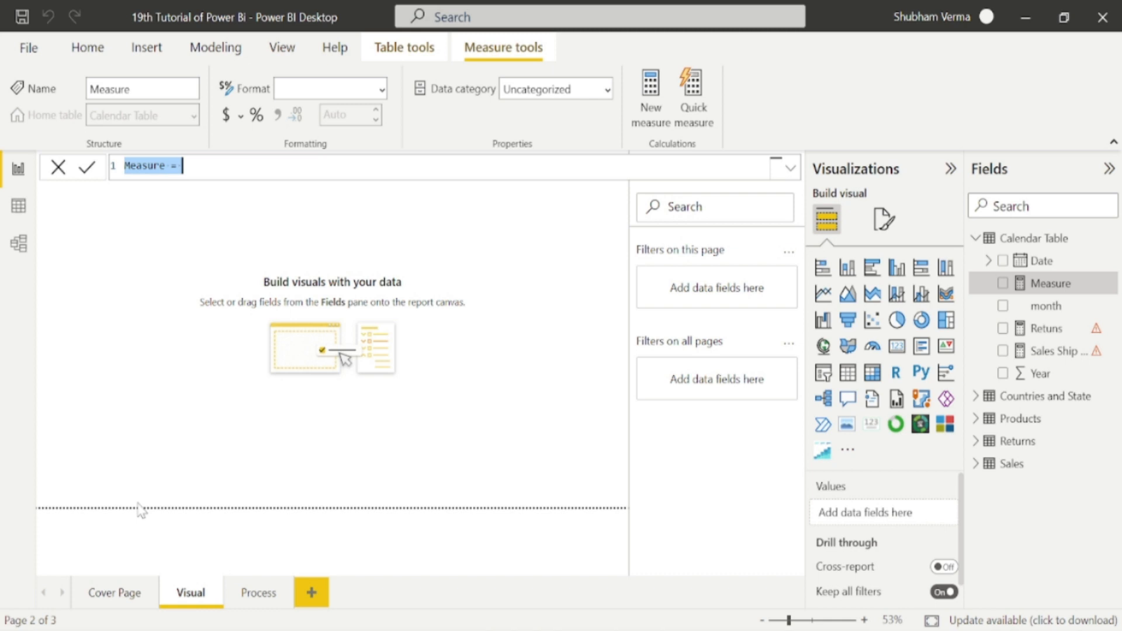
- Name the measure Total Cost and begin its formula with SUMX
{"action": "type", "text": "Total Cost"}
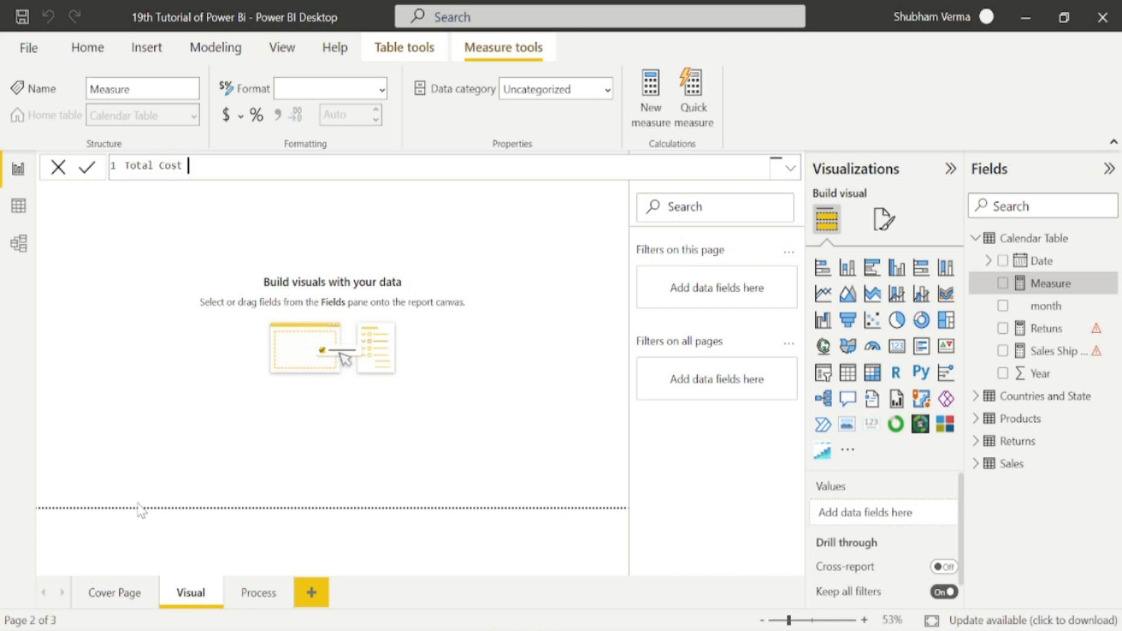
{"action": "type", "text": "="}
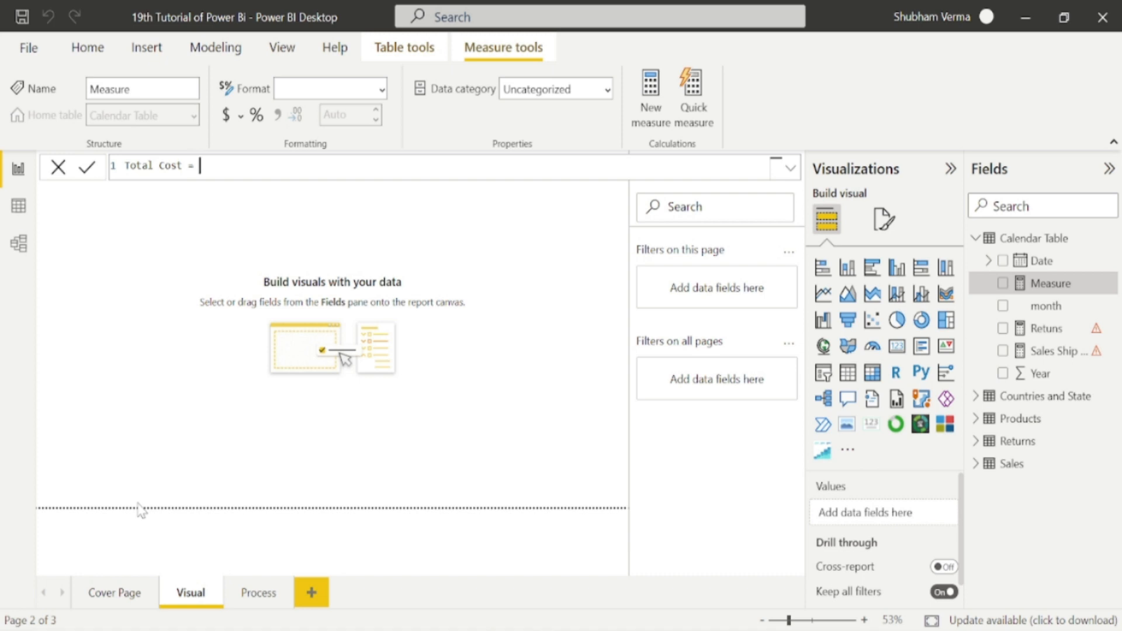
{"action": "type", "text": "quan"}
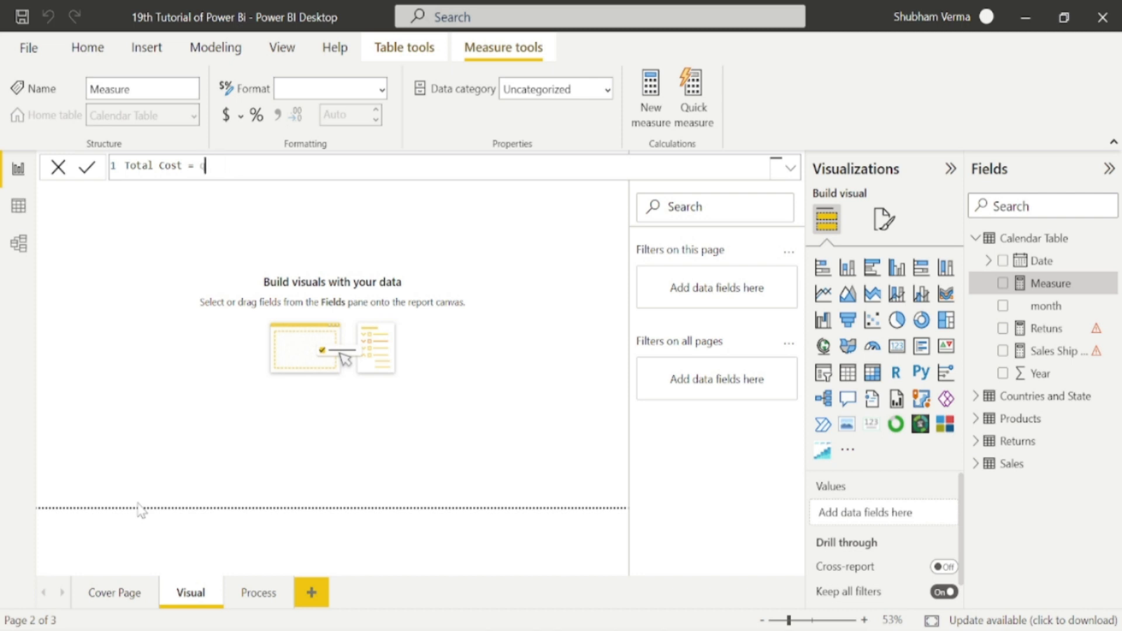
{"action": "type", "text": "sumx"}
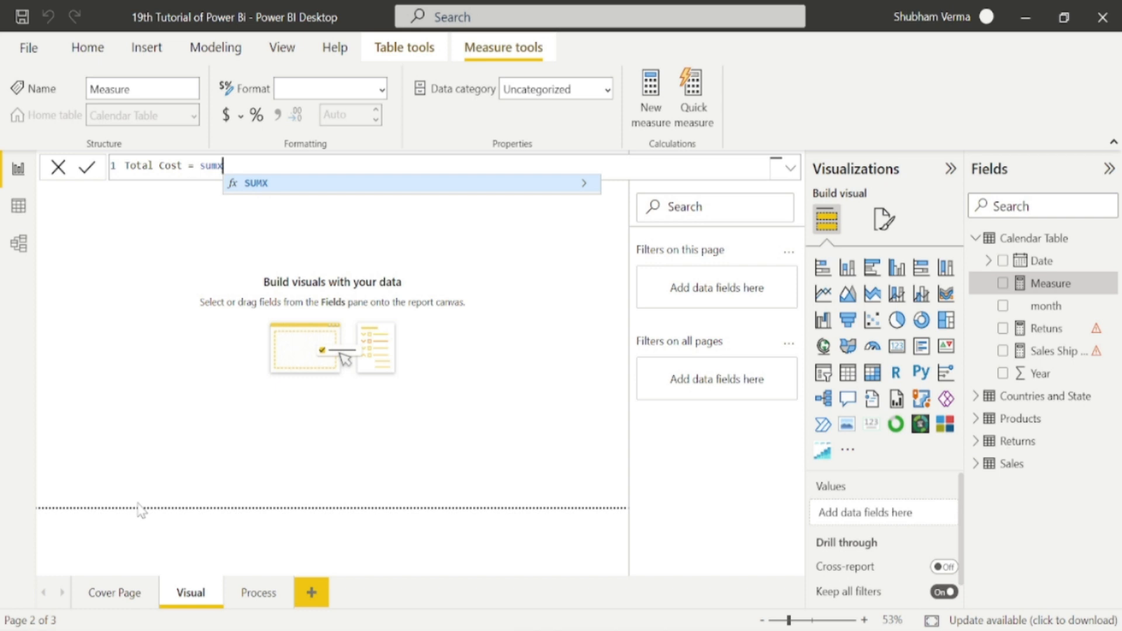
- Complete the measure as SUMX(Sales, Sales[Per unit Price] * Sales[Quantity])
{"action": "type", "text": "("}
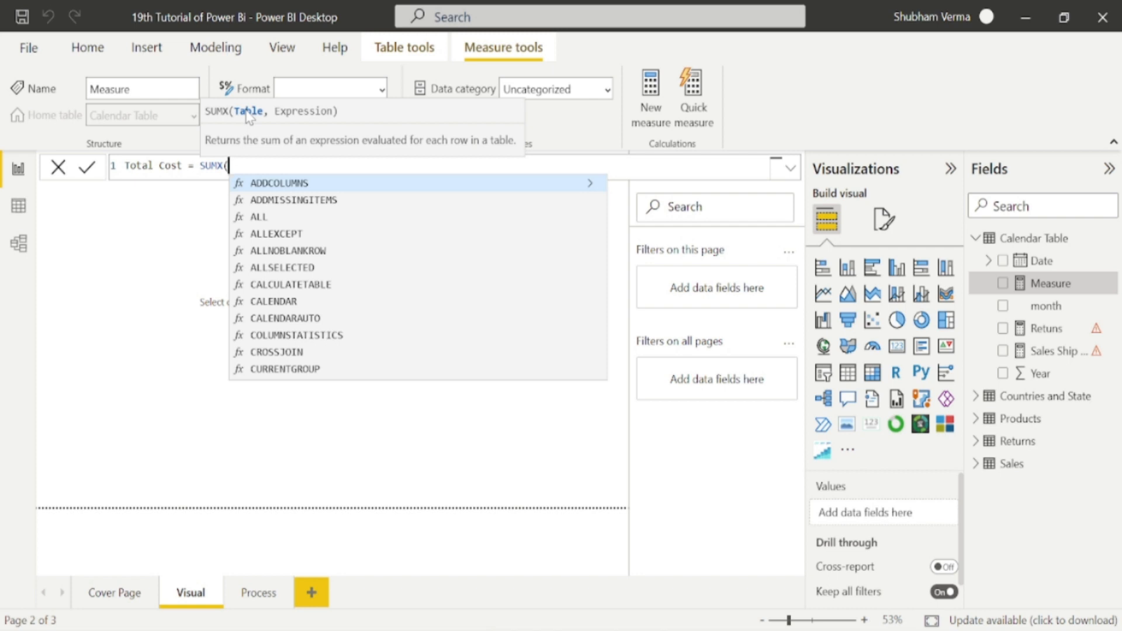
{"action": "type", "text": "sa"}
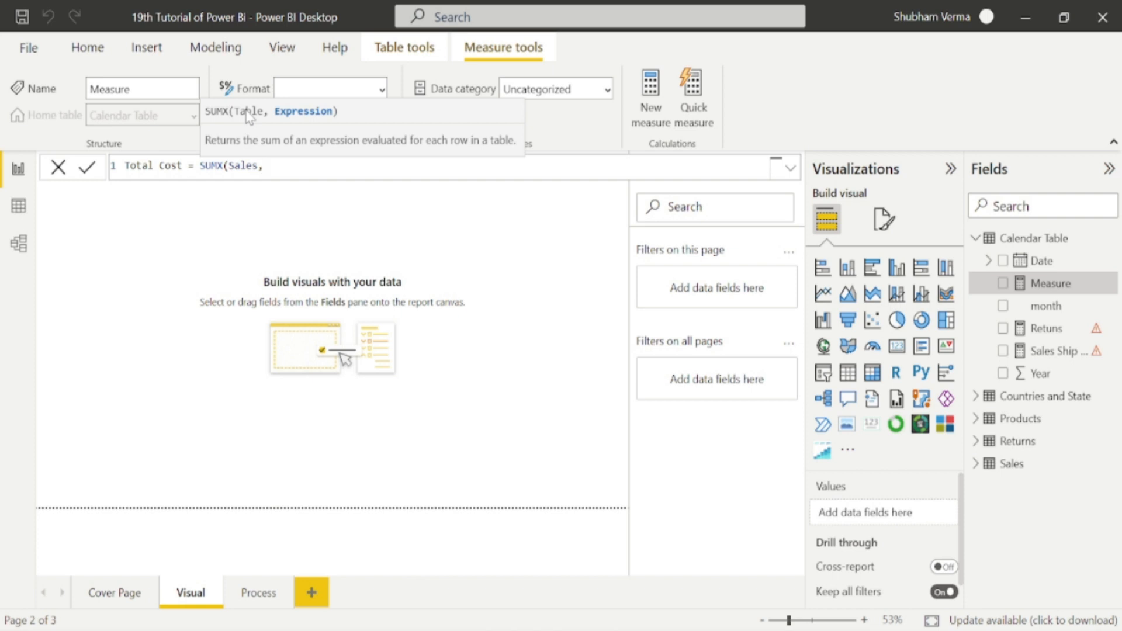
{"action": "type", "text": ","}
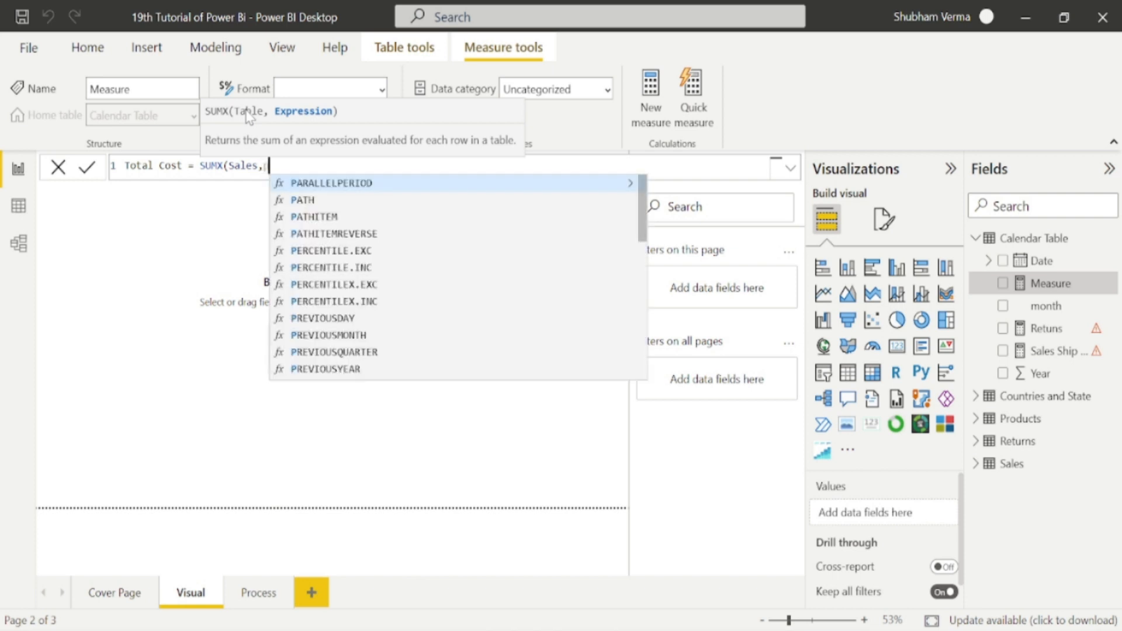
{"action": "type", "text": "price"}
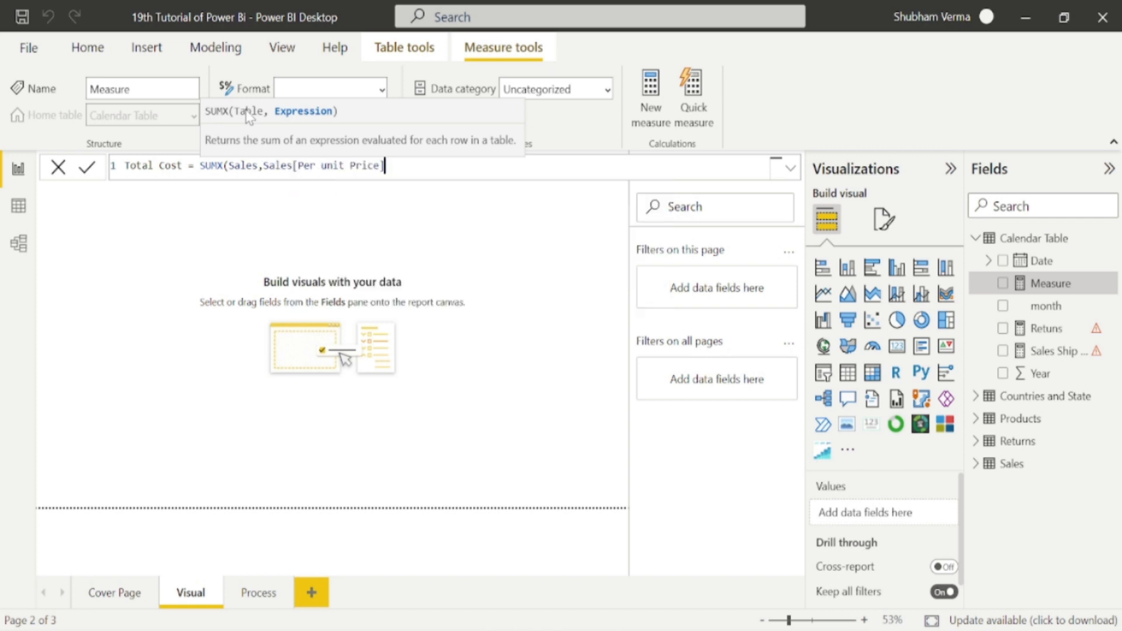
{"action": "type", "text": "]"}
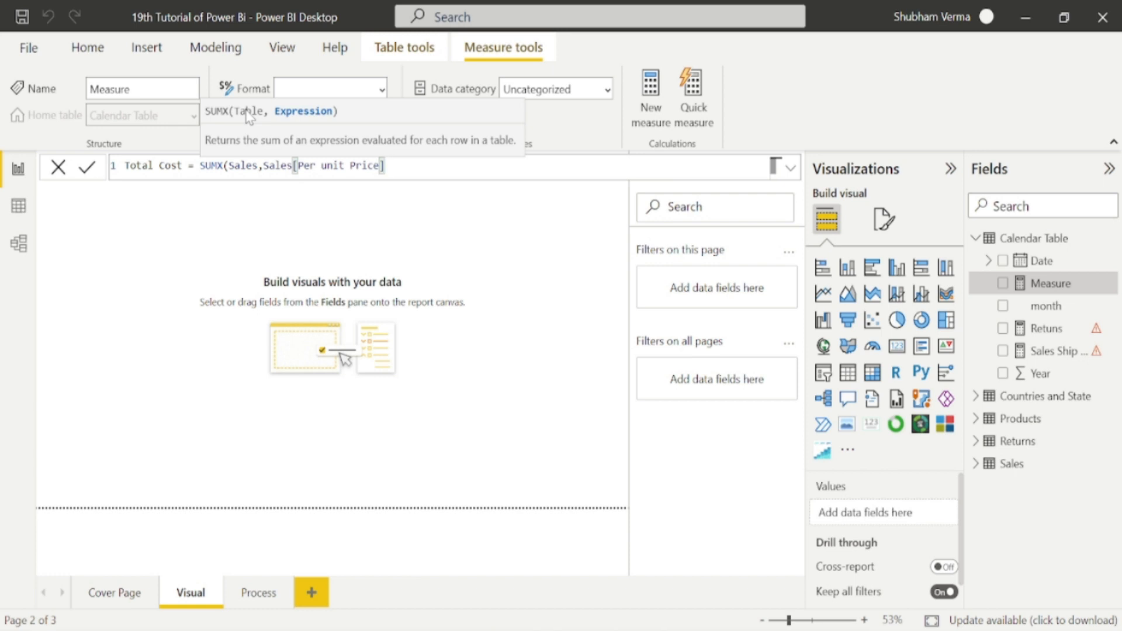
{"action": "type", "text": "*qua"}
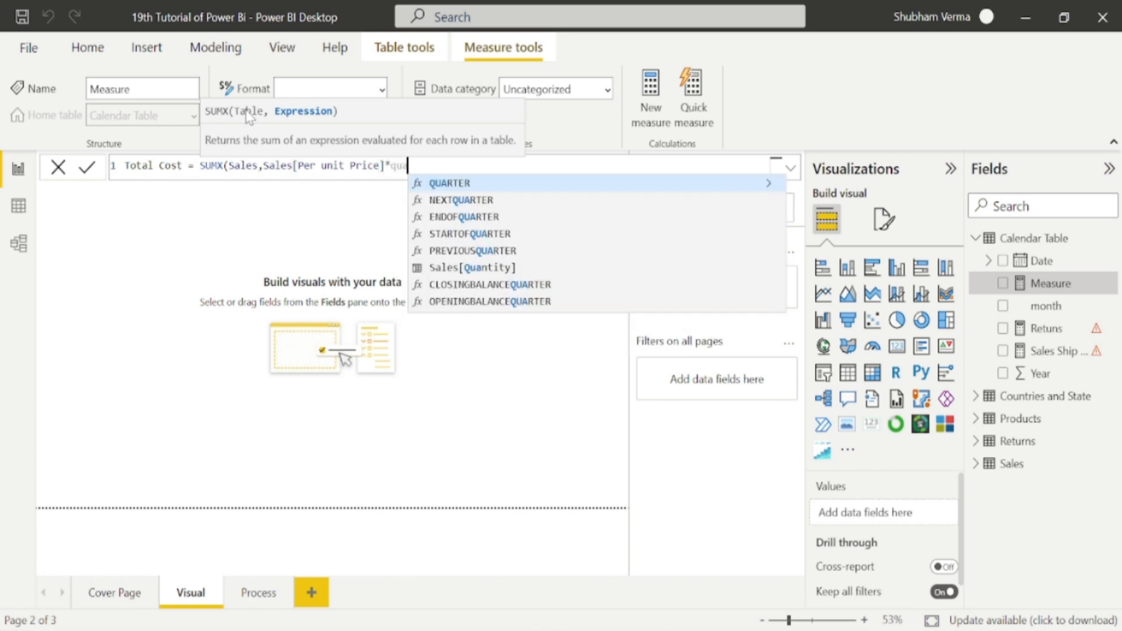
{"action": "left_click", "coordinate": [471, 266]}
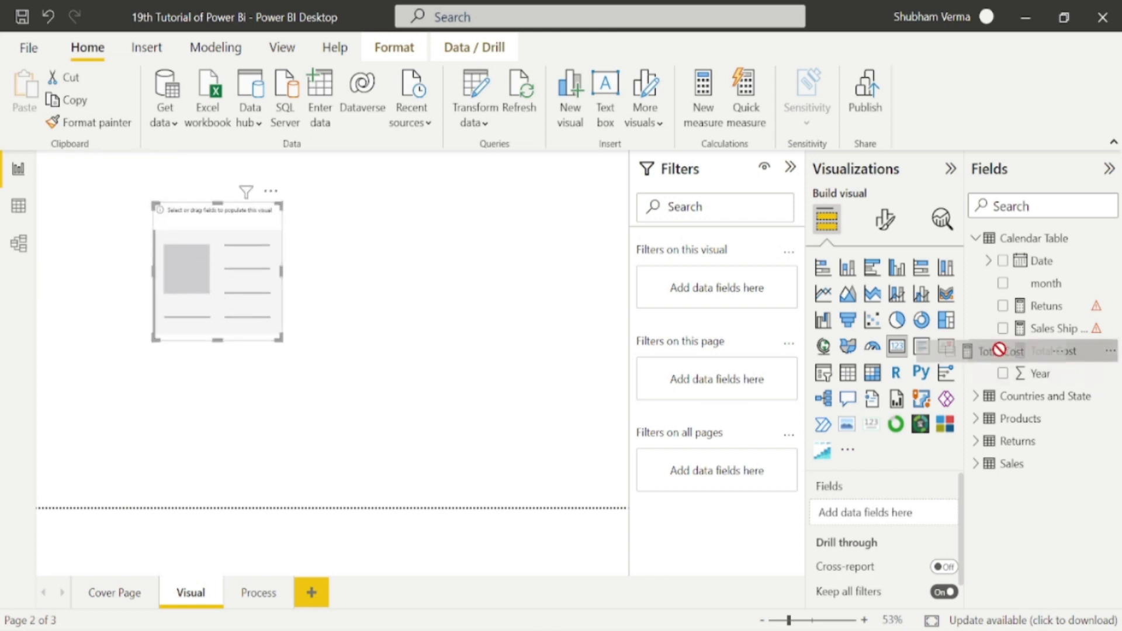
- Place the Total Cost measure in a card reading 114K and deselect it
{"action": "left_click", "coordinate": [1003, 351]}
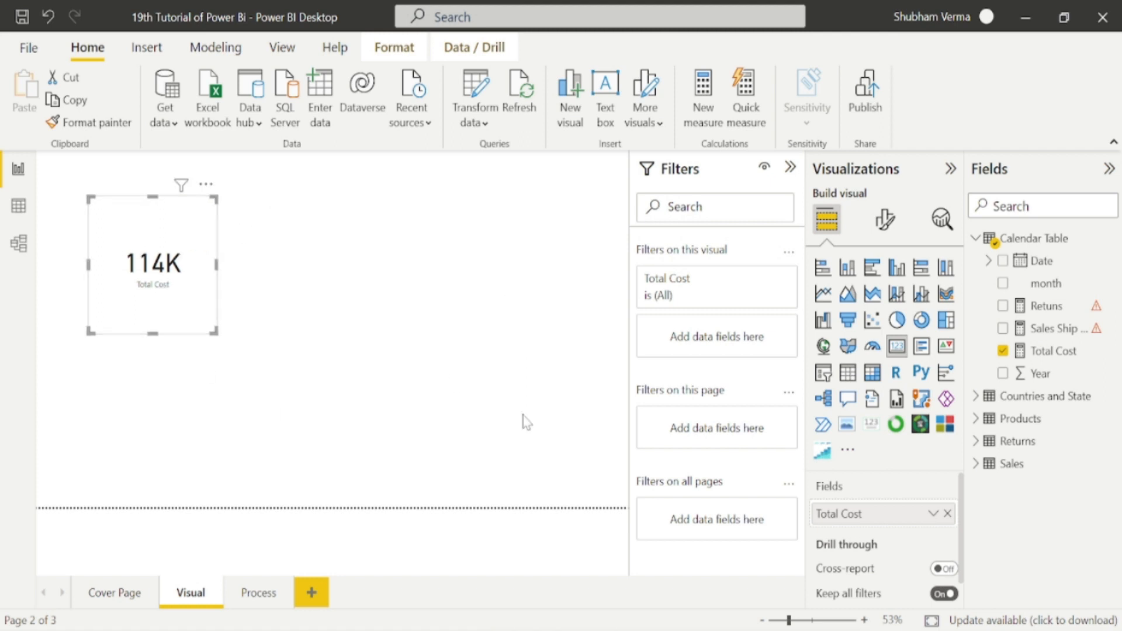
{"action": "mouse_move", "coordinate": [624, 451]}
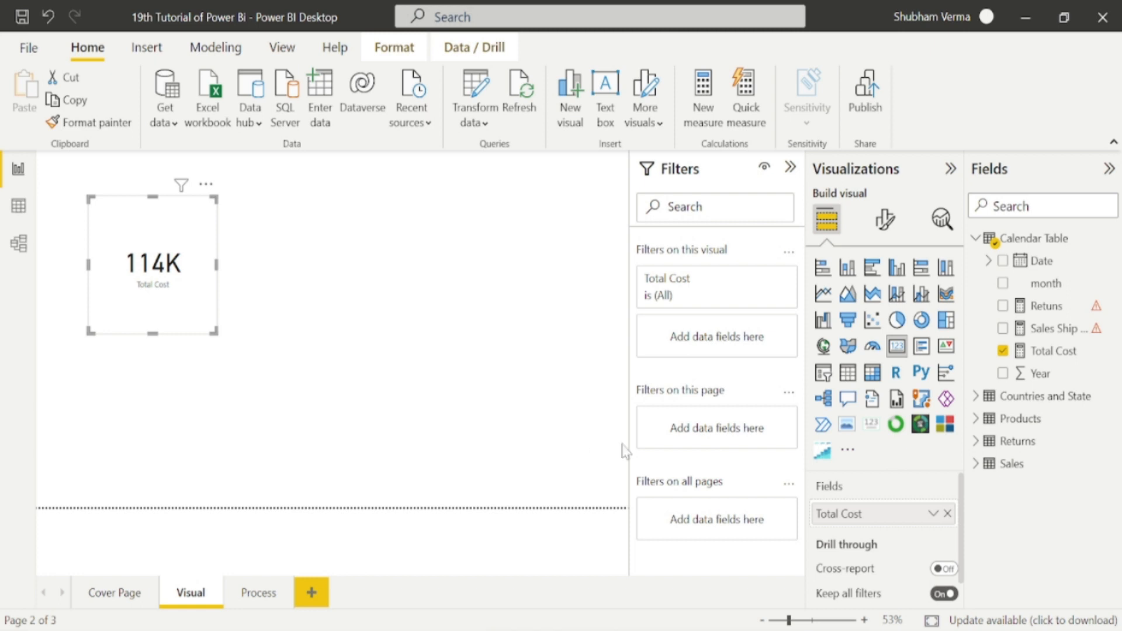
{"action": "left_click", "coordinate": [1011, 462]}
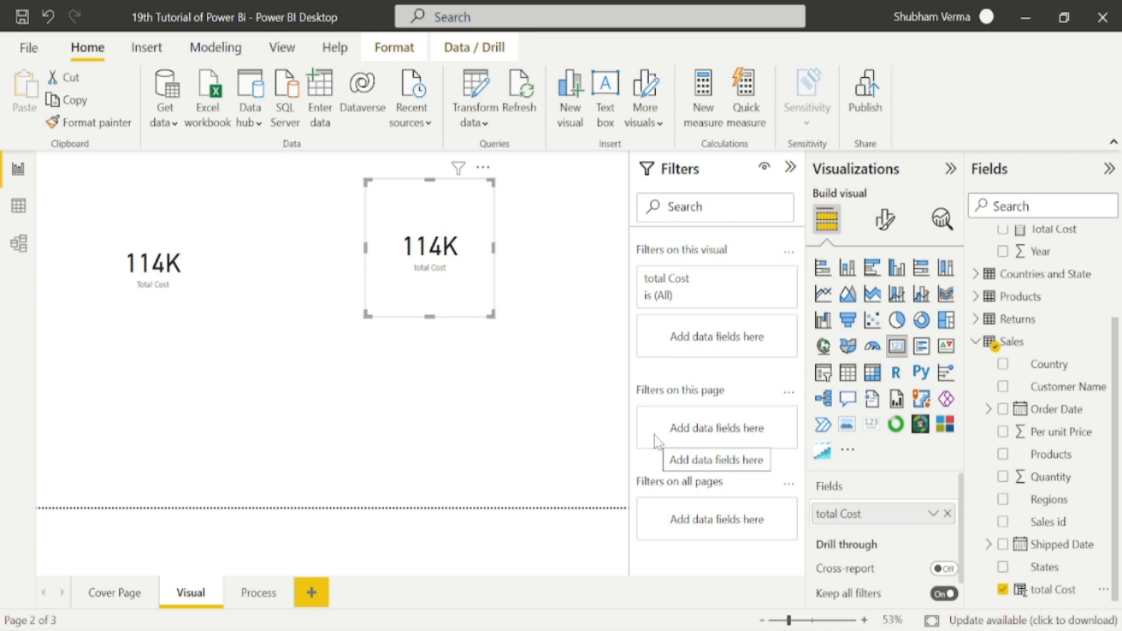
{"action": "mouse_move", "coordinate": [404, 501]}
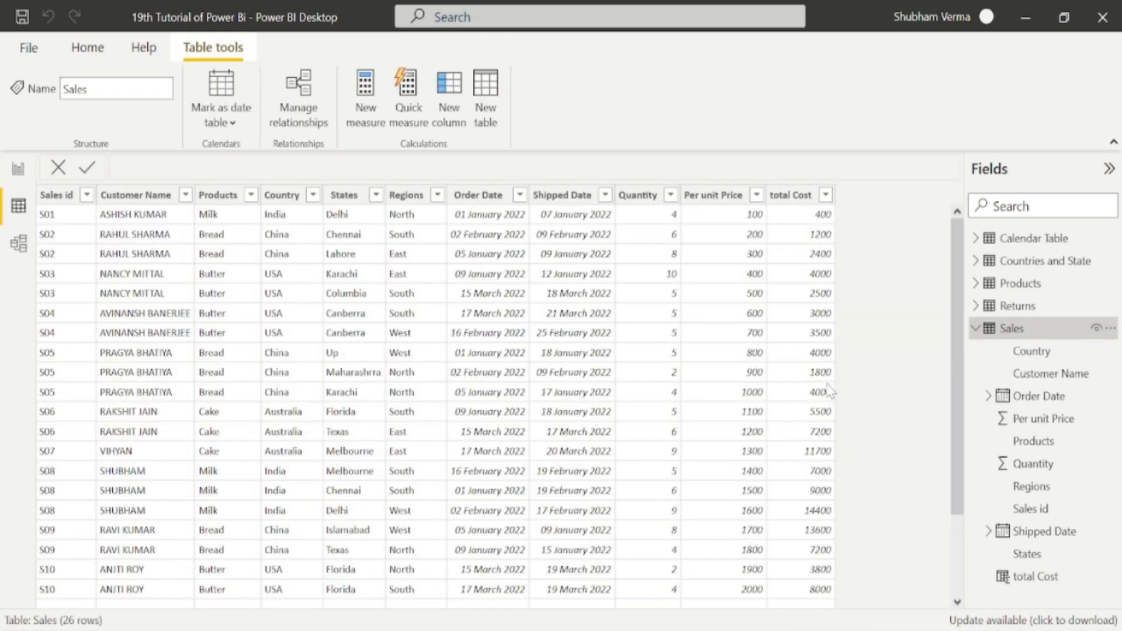
{"action": "mouse_move", "coordinate": [874, 371]}
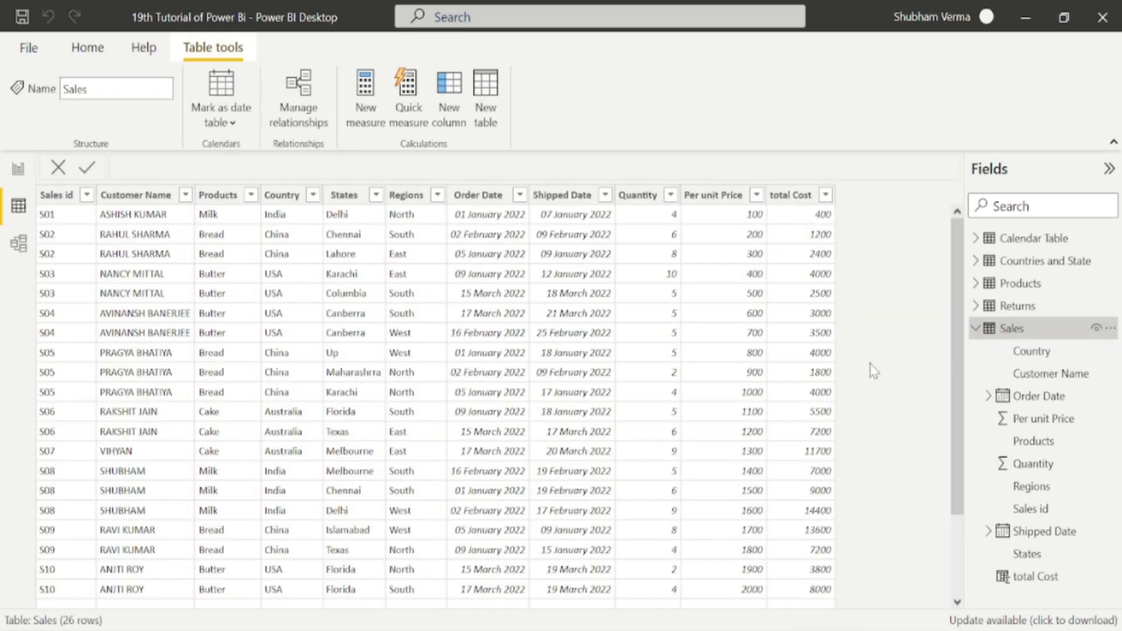
- Select the total Cost column to show its Quantity × Per unit Price formula
{"action": "left_click", "coordinate": [790, 195]}
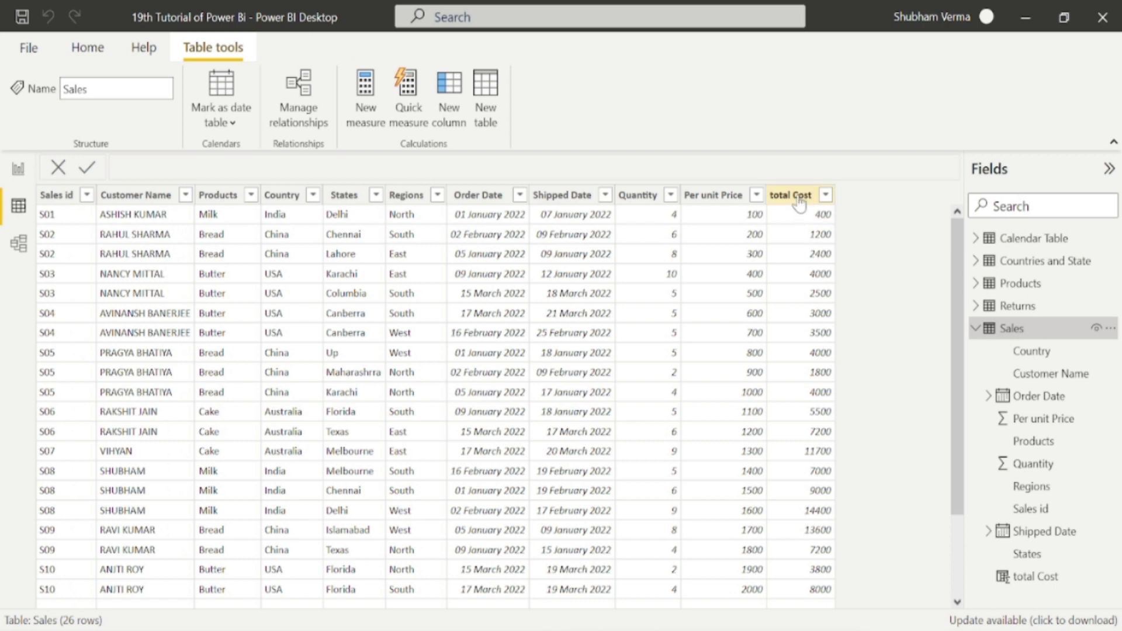
{"action": "left_click", "coordinate": [791, 196]}
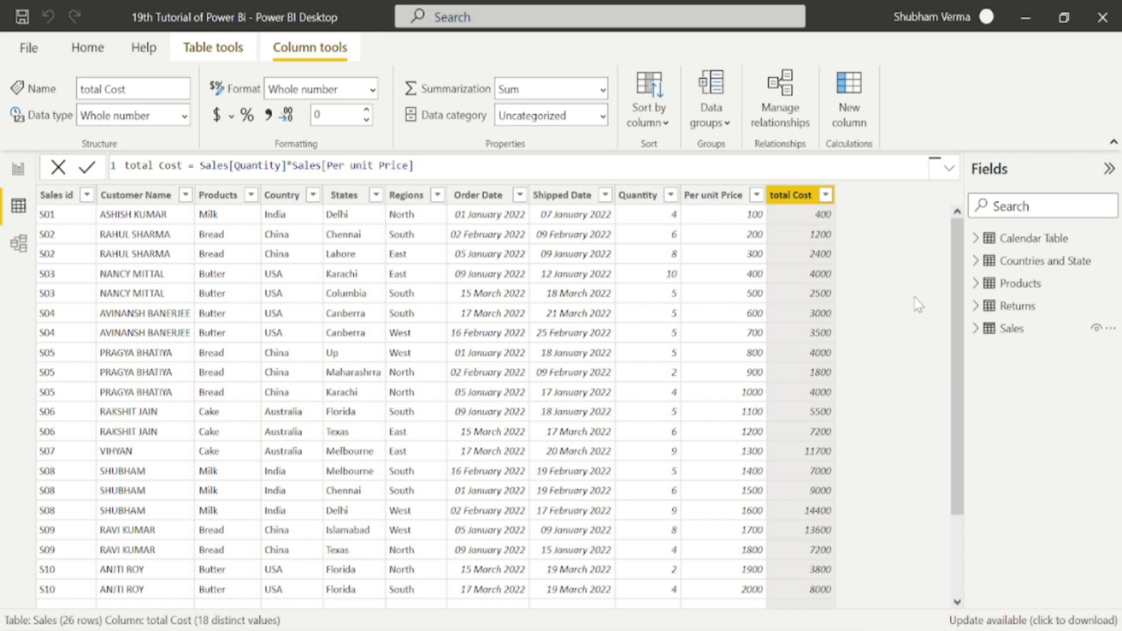
{"action": "mouse_move", "coordinate": [918, 303]}
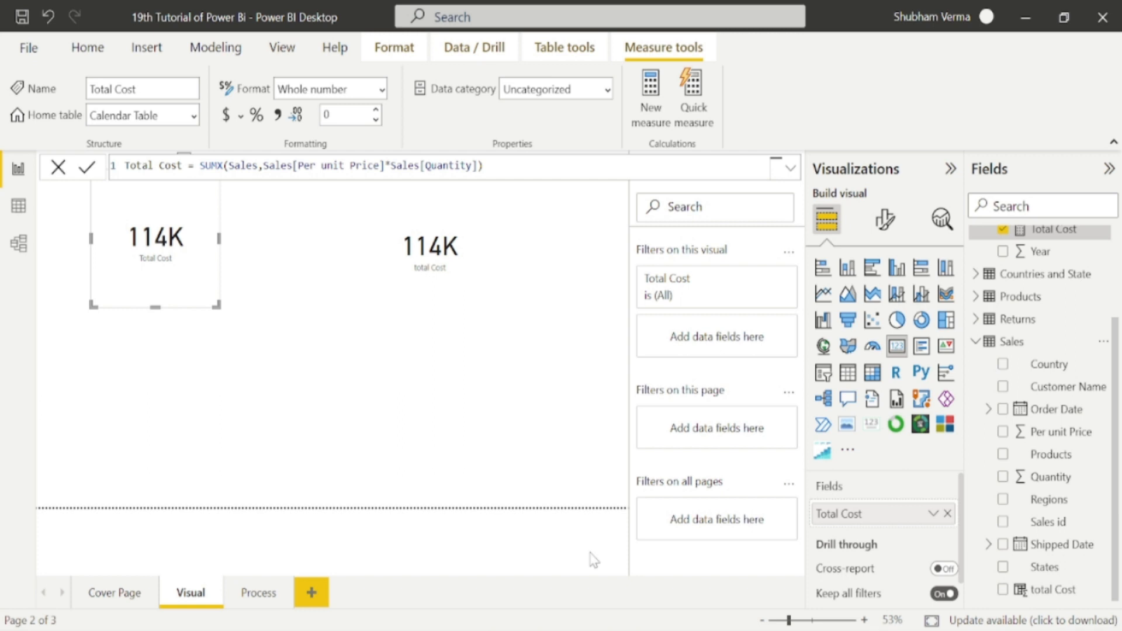
{"action": "mouse_move", "coordinate": [60, 606]}
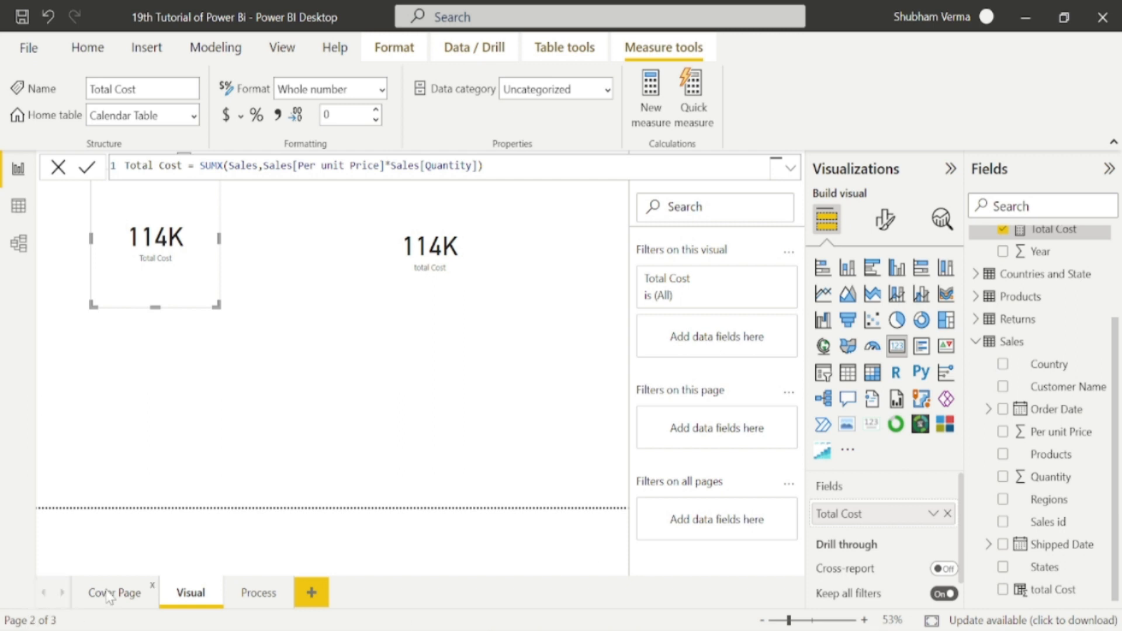
- Return to the report's Cover Page with the course welcome slide
{"action": "left_click", "coordinate": [113, 591]}
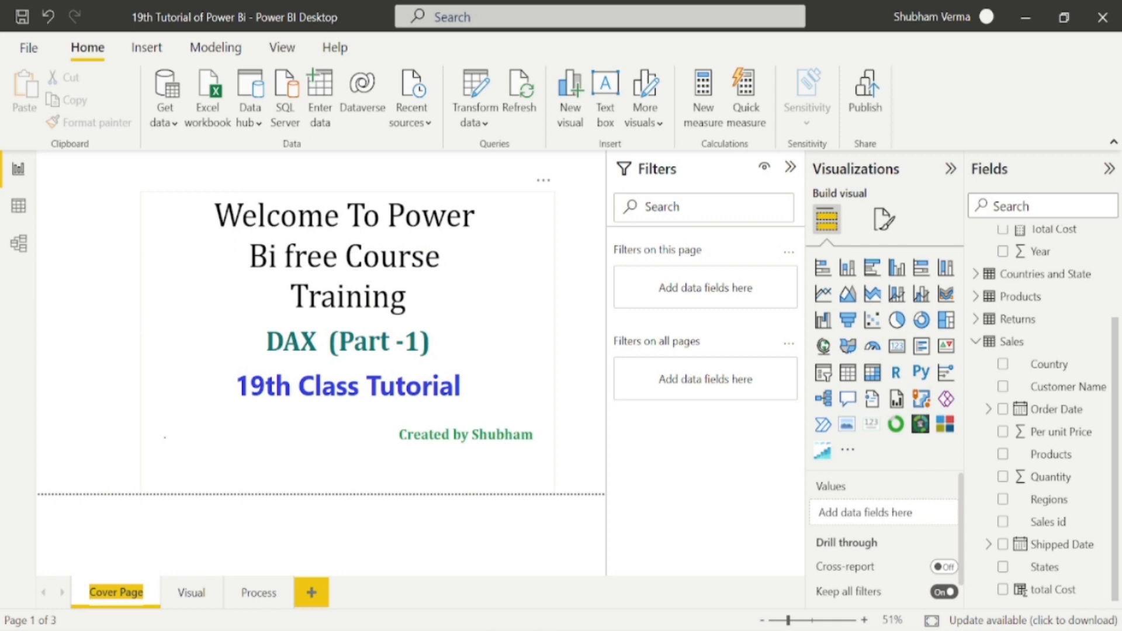